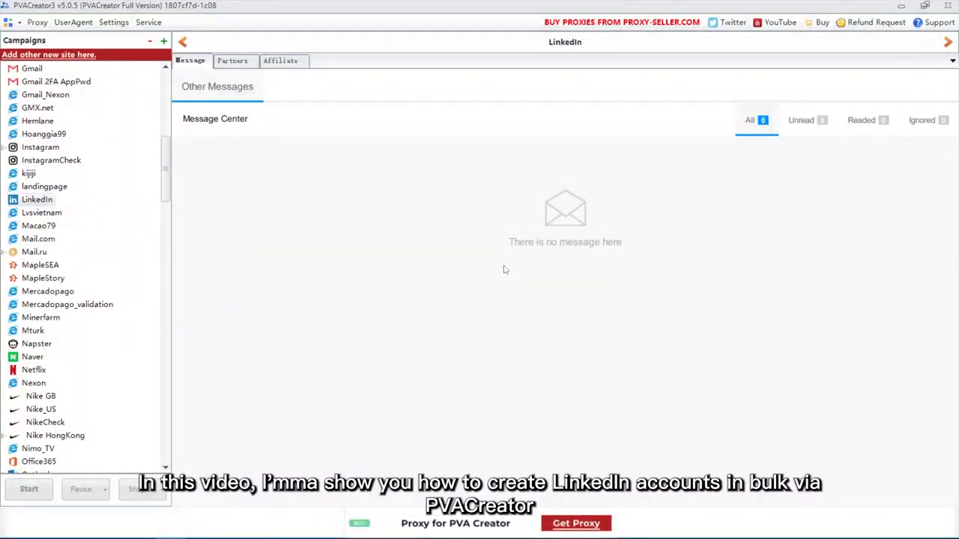
{"action": "mouse_move", "coordinate": [319, 168]}
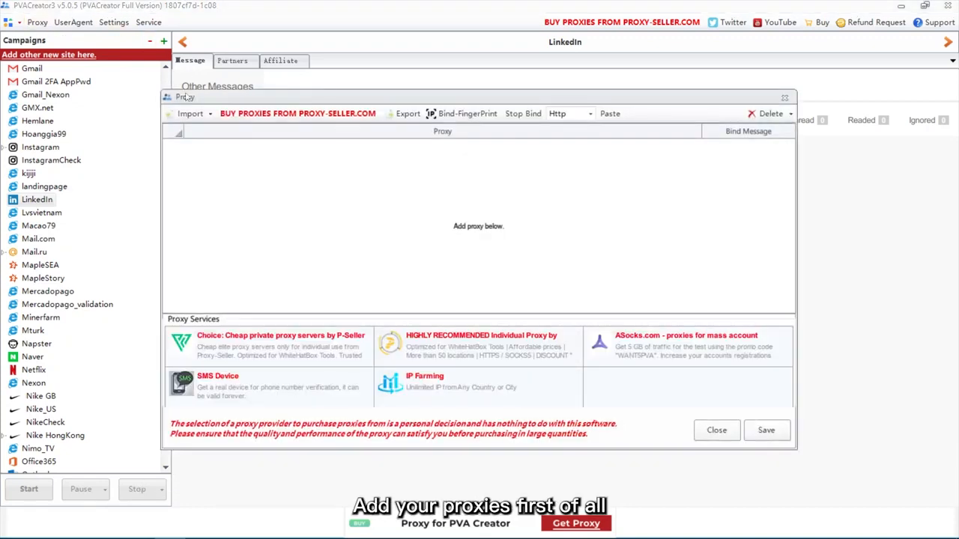
- Import the proxy list file, bind its three proxies, and save and close the list
{"action": "left_click", "coordinate": [189, 114]}
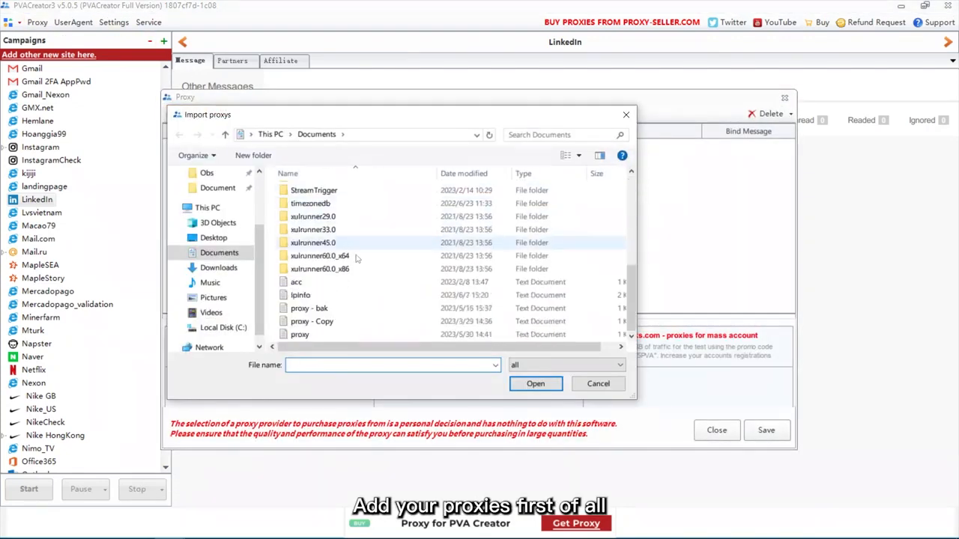
{"action": "left_click", "coordinate": [537, 384]}
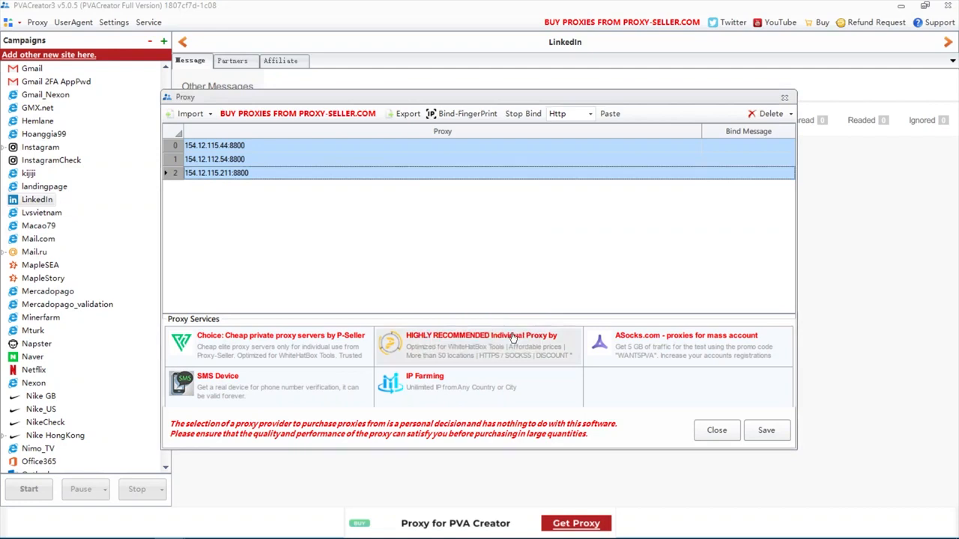
{"action": "left_click", "coordinate": [467, 114]}
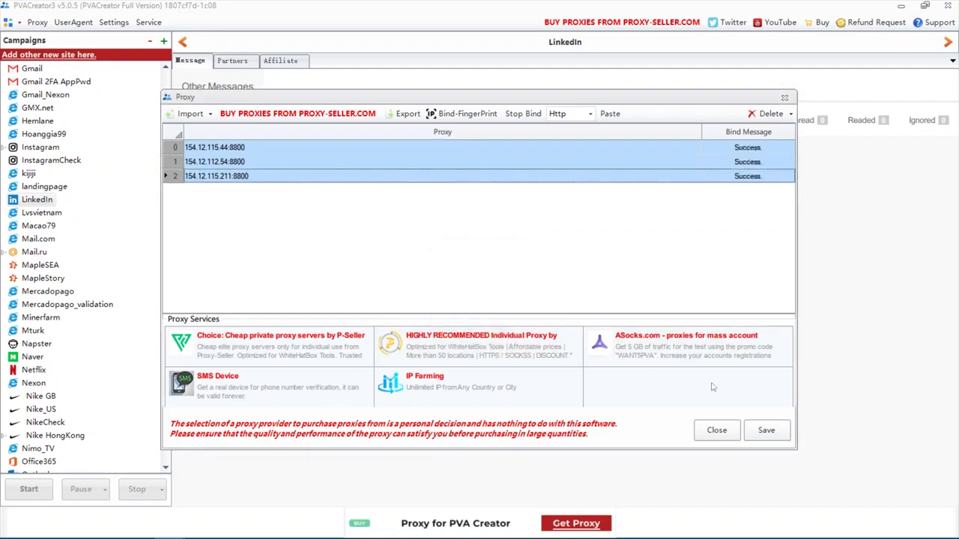
{"action": "left_click", "coordinate": [716, 430]}
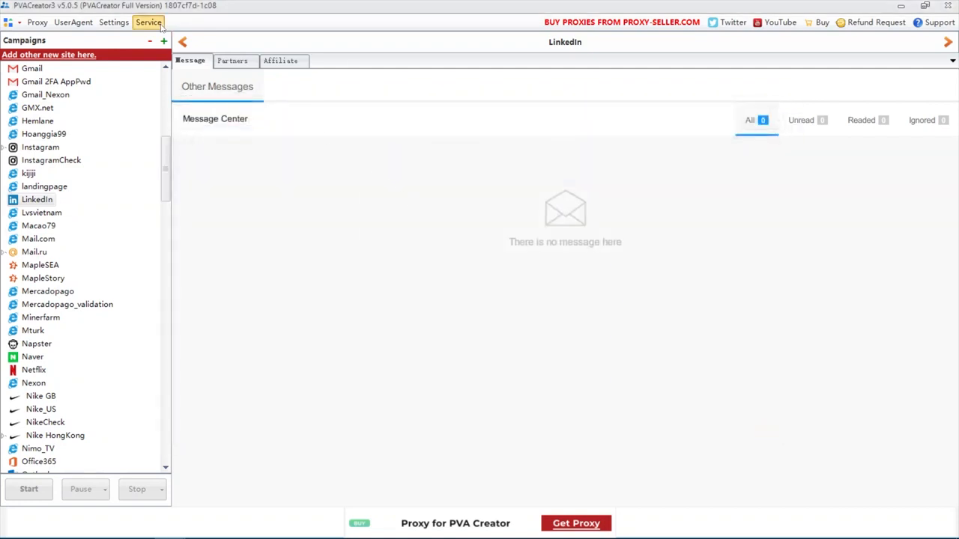
- Enter the SSIM API key with USA as phone country and SSIM/YesCaptcha as default services
{"action": "left_click", "coordinate": [148, 22]}
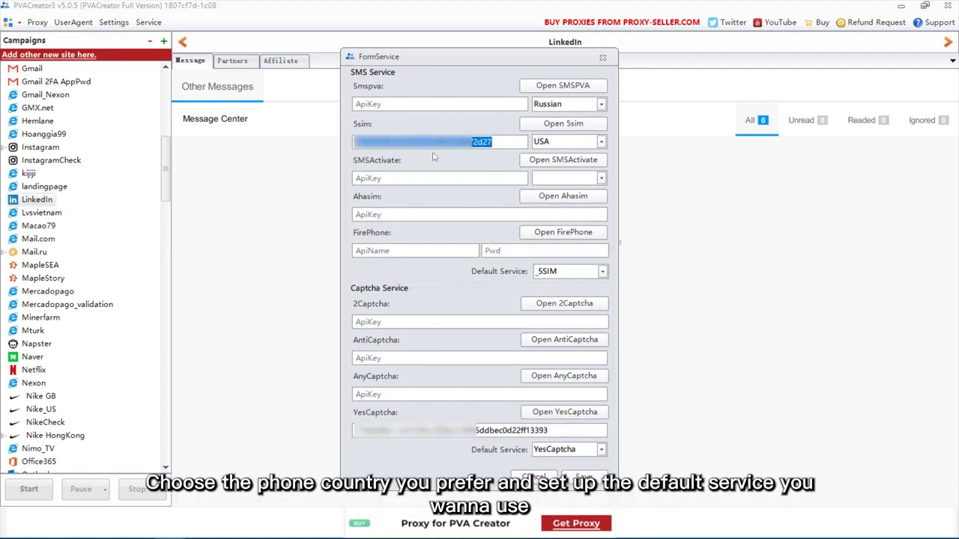
{"action": "left_click", "coordinate": [600, 140]}
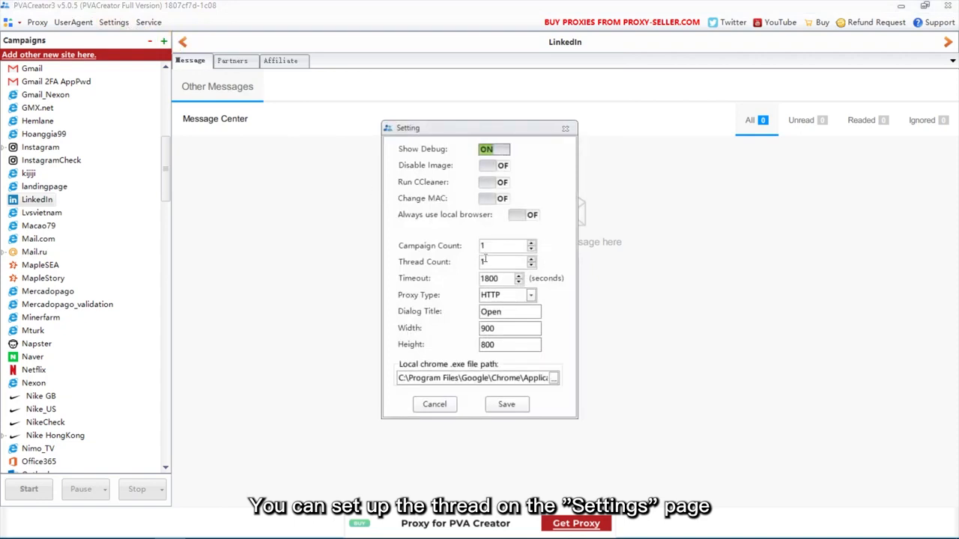
- Change Thread Count to 3 and save the general settings
{"action": "type", "text": "3"}
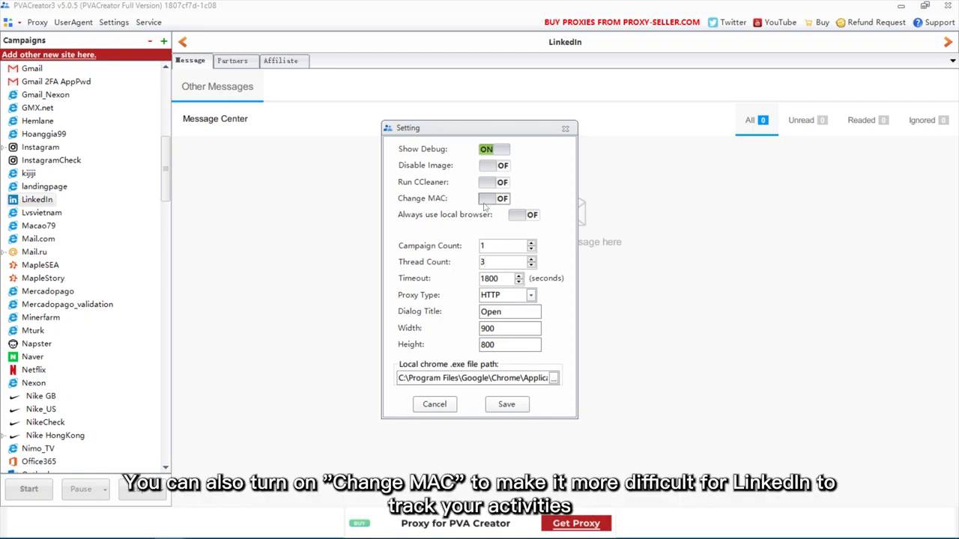
{"action": "mouse_move", "coordinate": [467, 208]}
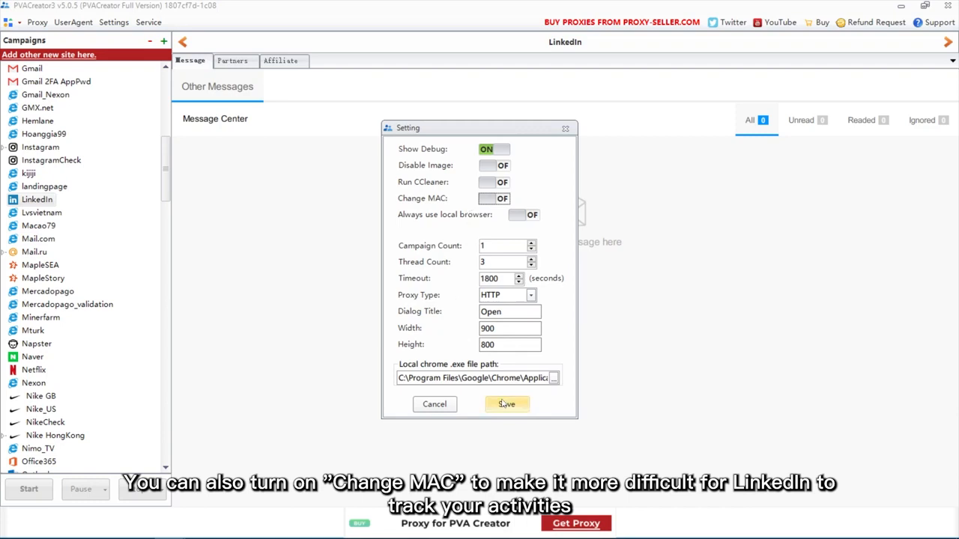
{"action": "left_click", "coordinate": [507, 404]}
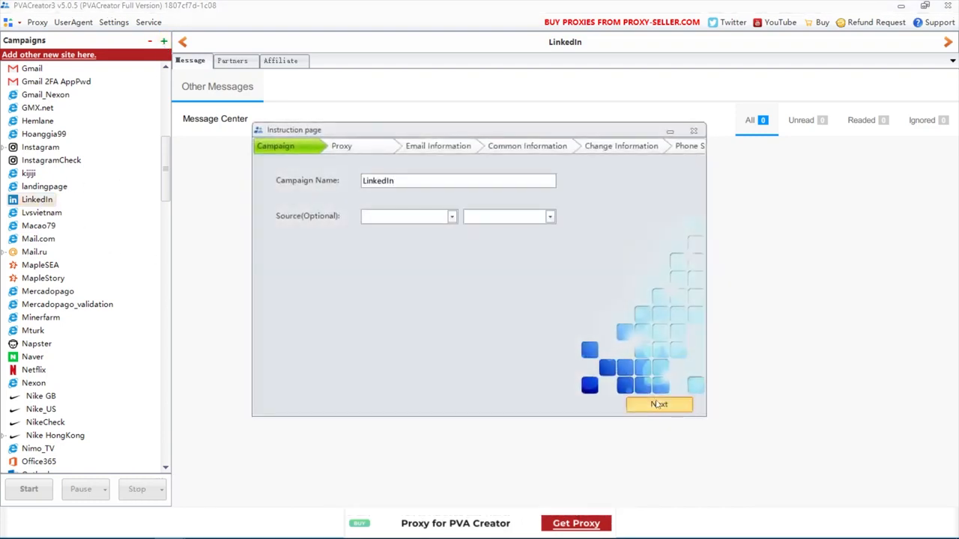
- Advance past the campaign name and bind the saved proxies to the LinkedIn campaign
{"action": "left_click", "coordinate": [659, 405]}
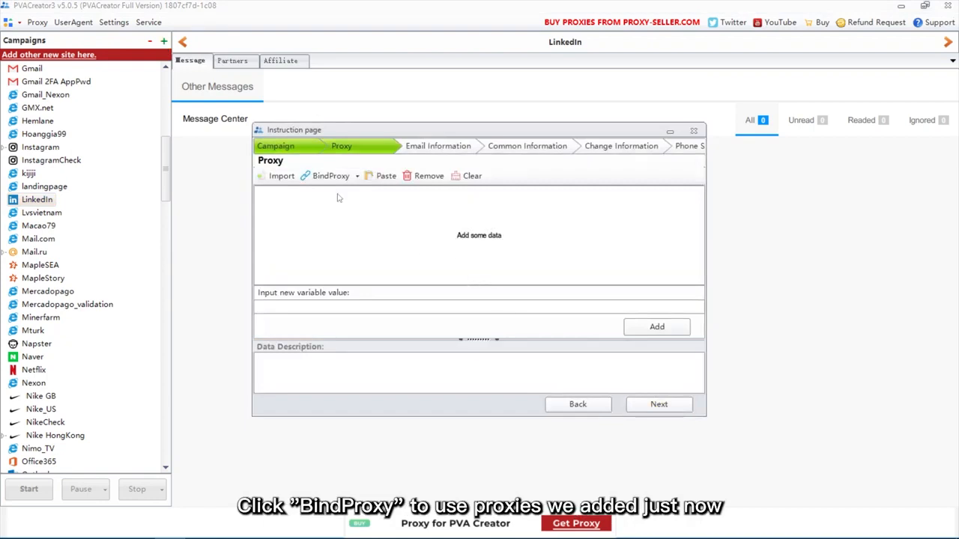
{"action": "left_click", "coordinate": [331, 176]}
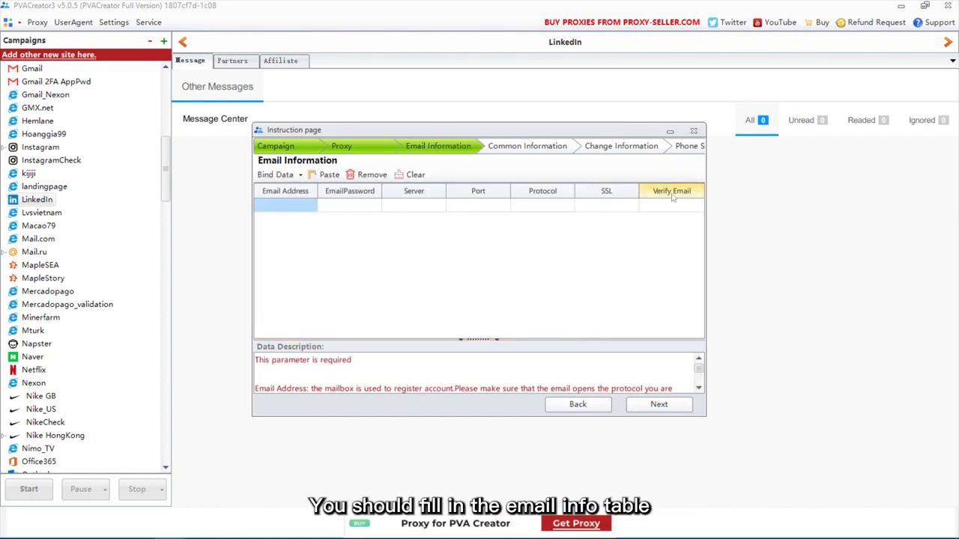
- Paste three Outlook mailboxes with POP3 details into the email table and continue
{"action": "left_click", "coordinate": [275, 174]}
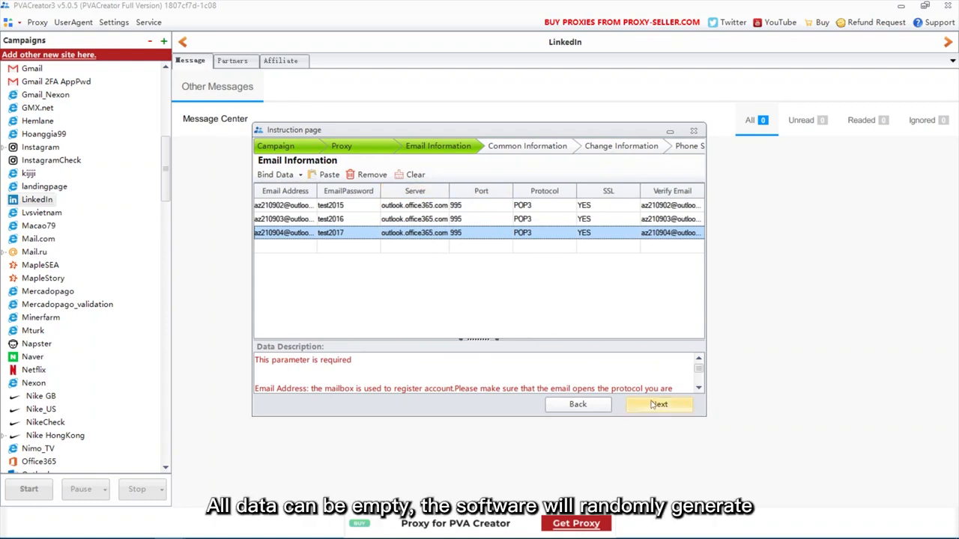
{"action": "left_click", "coordinate": [659, 404]}
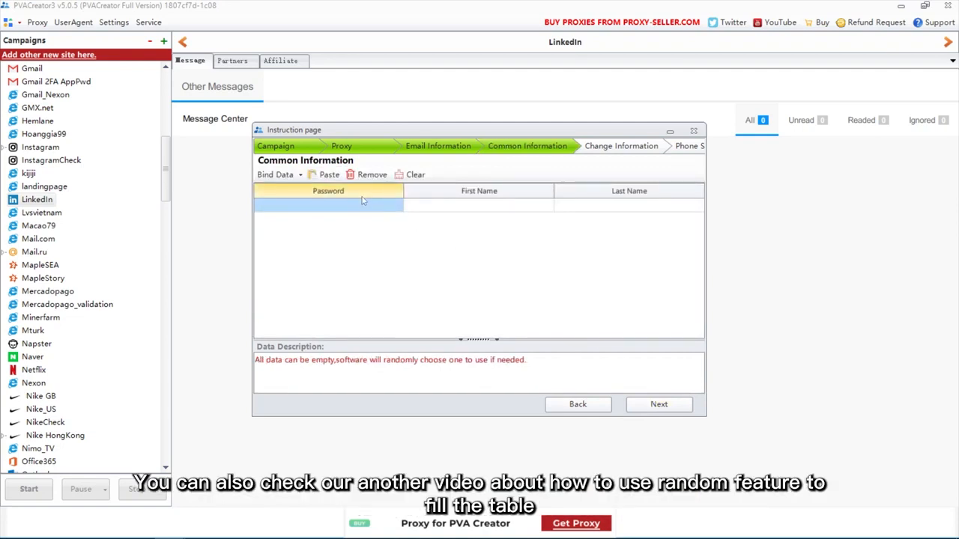
- Leave names blank, enter occupation Idol and company Starship, and skip phone service
{"action": "left_click", "coordinate": [276, 173]}
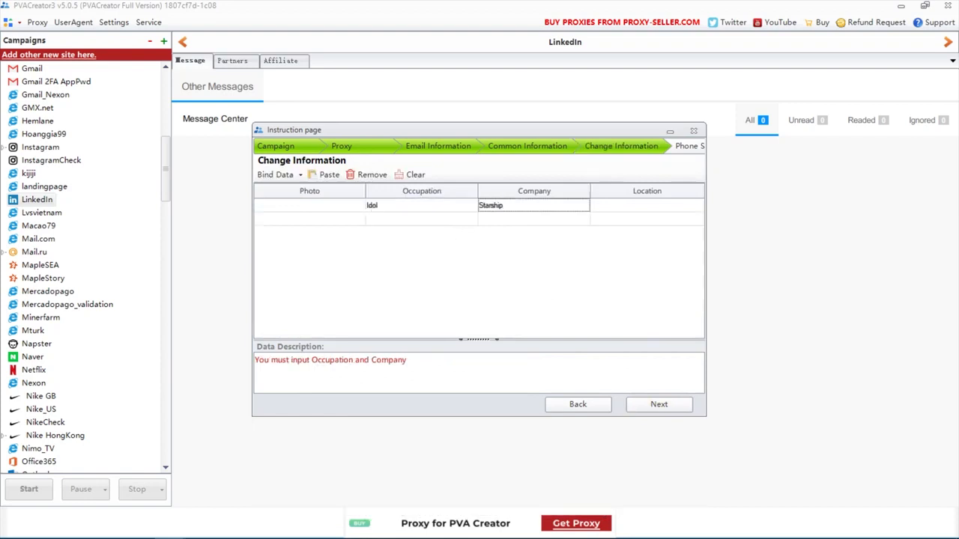
{"action": "left_click", "coordinate": [660, 404]}
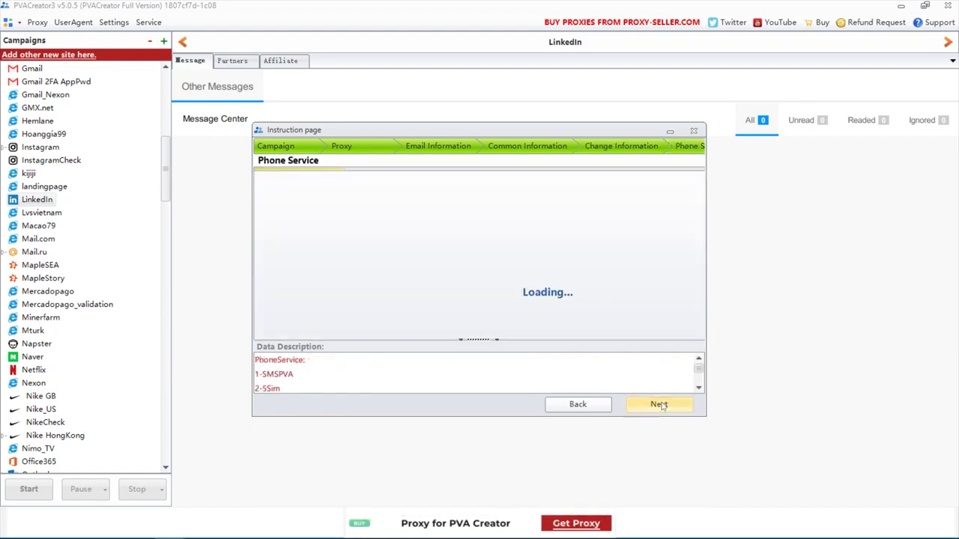
{"action": "left_click", "coordinate": [659, 405]}
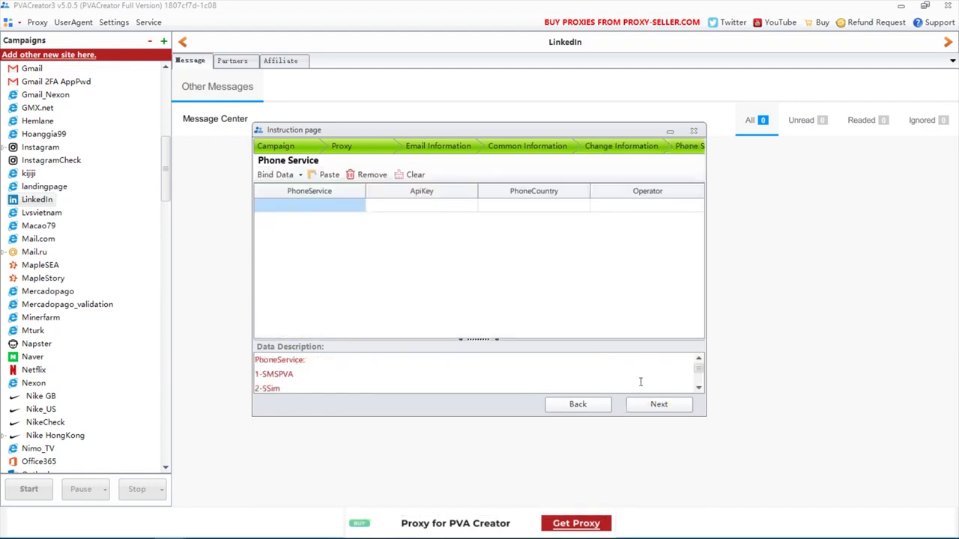
{"action": "left_click", "coordinate": [660, 404]}
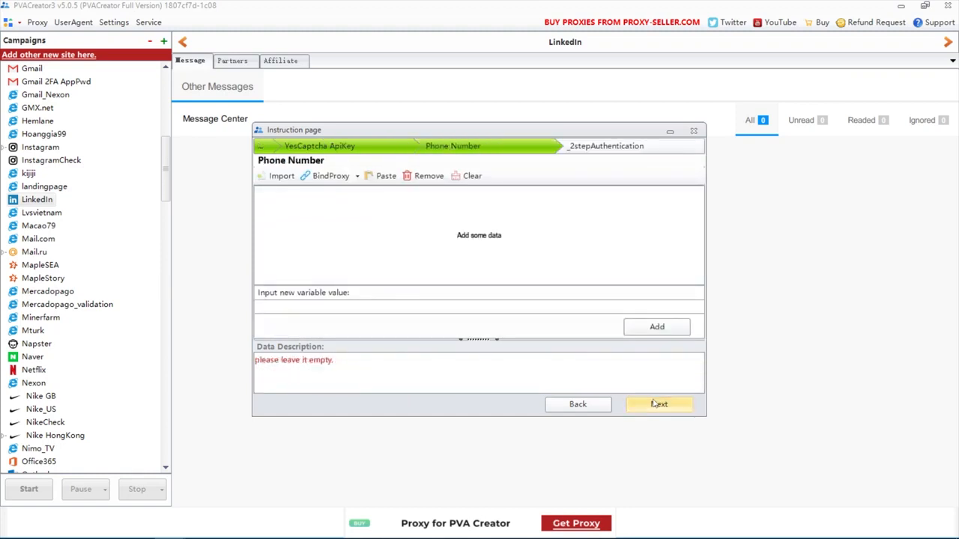
- Leave phone number and 2-step authentication empty and finish the campaign wizard
{"action": "left_click", "coordinate": [660, 404]}
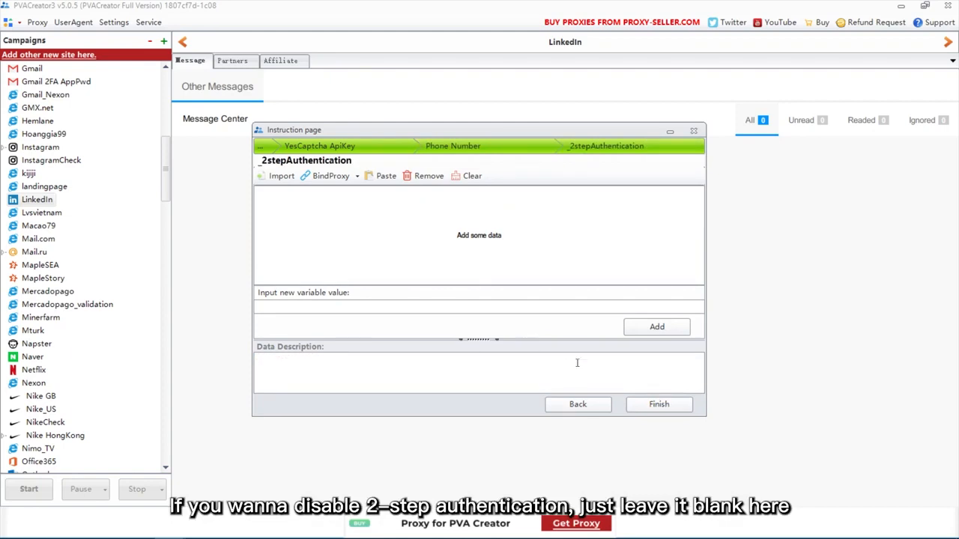
{"action": "left_click", "coordinate": [658, 404]}
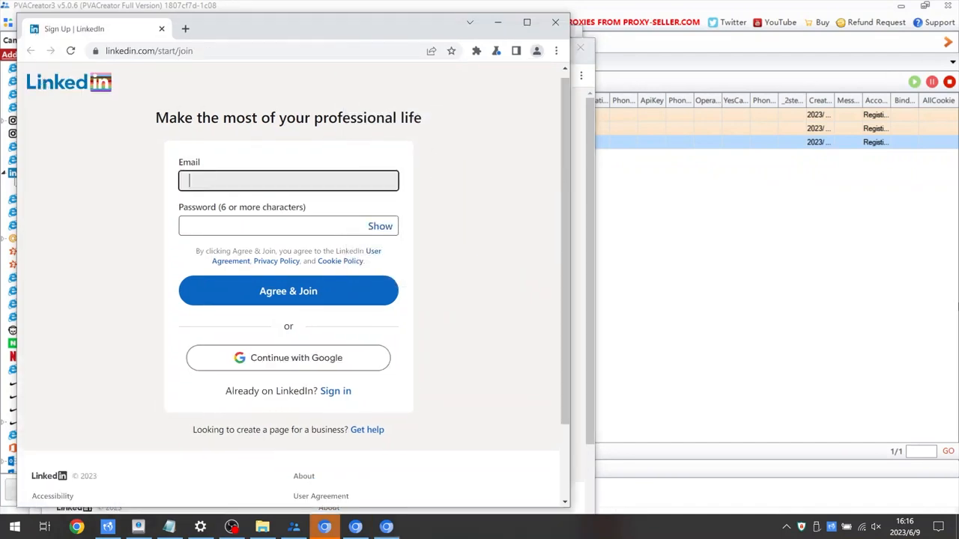
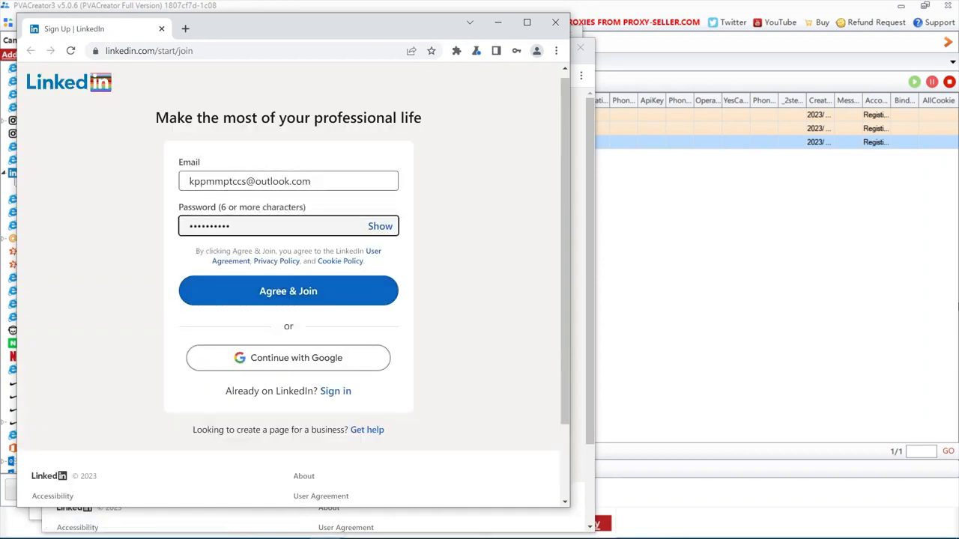
{"action": "left_click", "coordinate": [288, 290]}
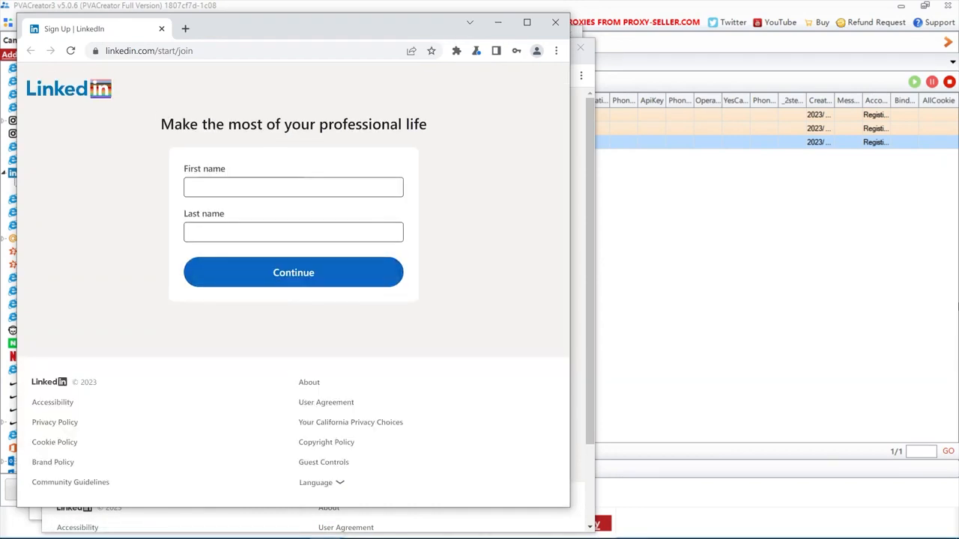
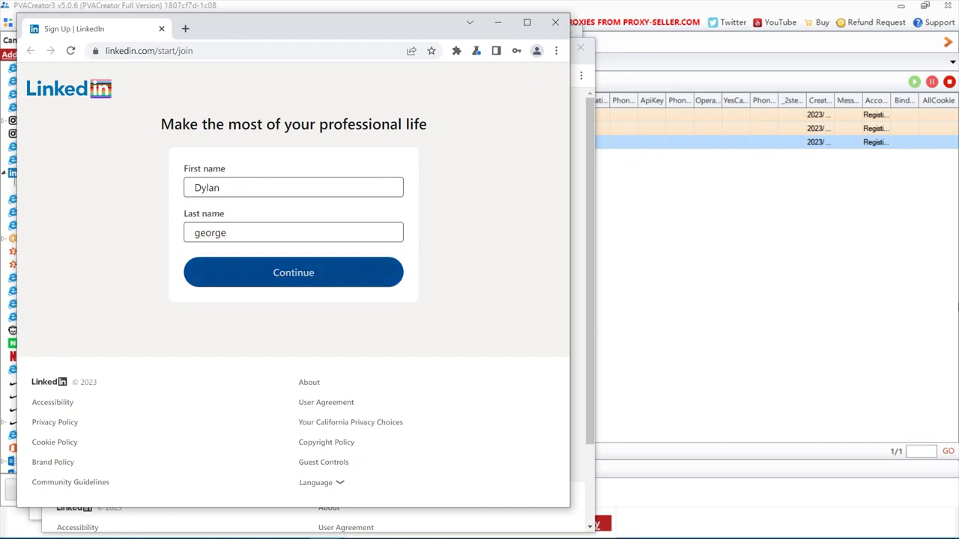
{"action": "left_click", "coordinate": [293, 272]}
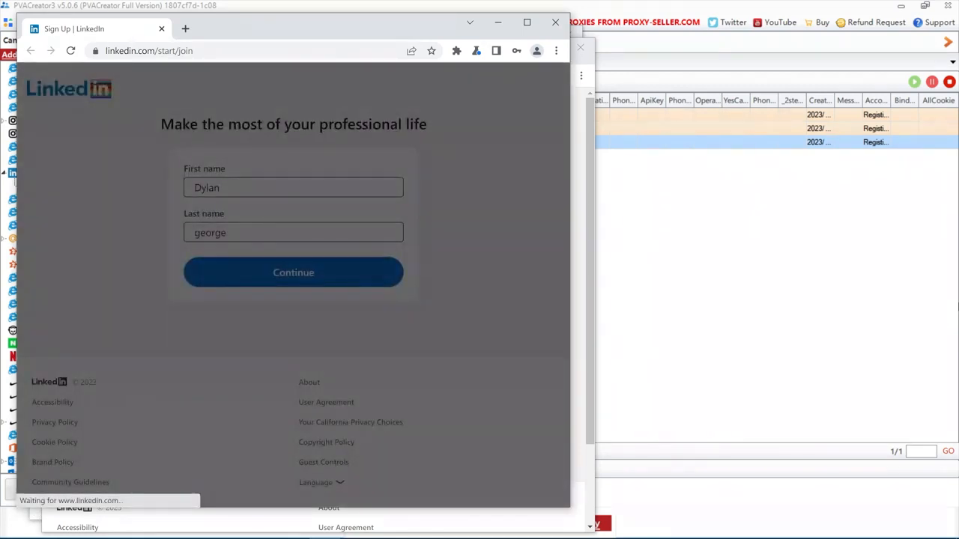
{"action": "left_click", "coordinate": [293, 272]}
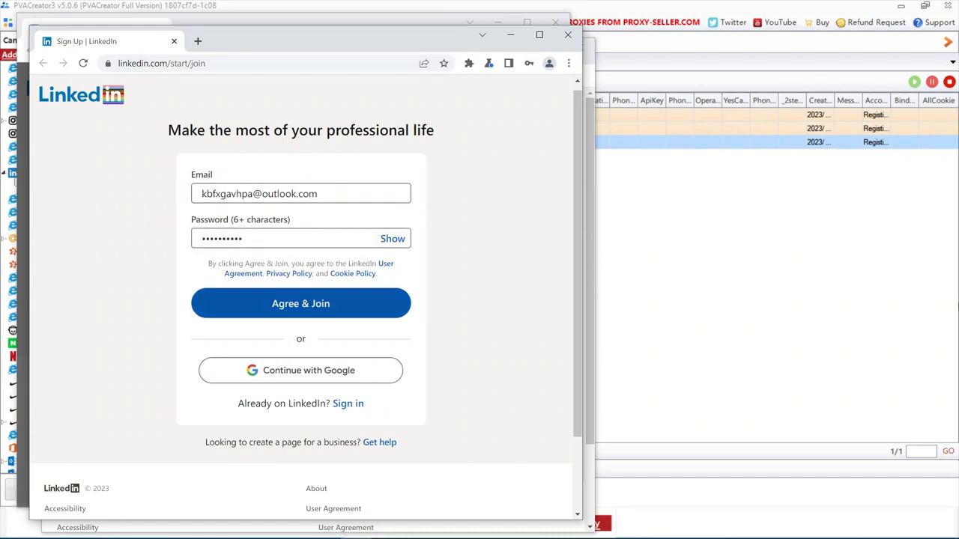
{"action": "left_click", "coordinate": [300, 302]}
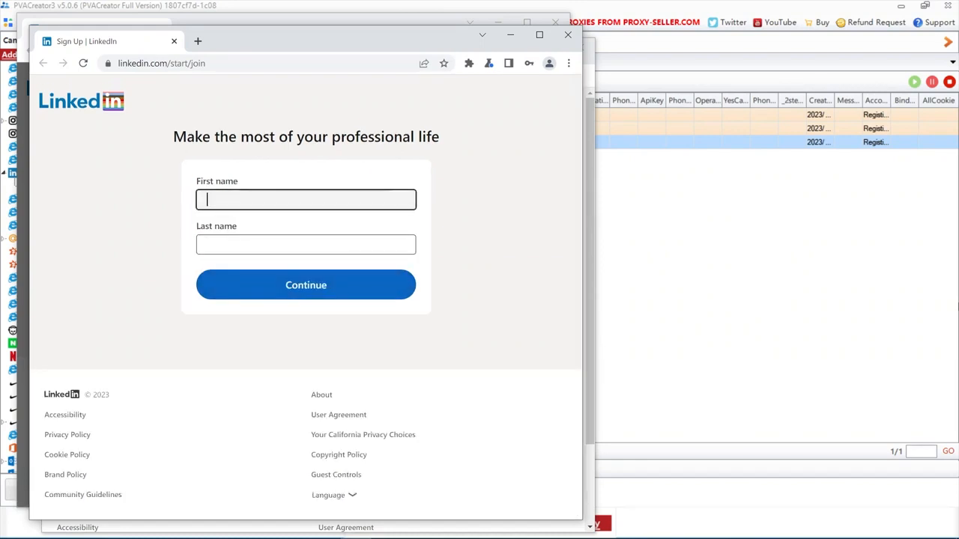
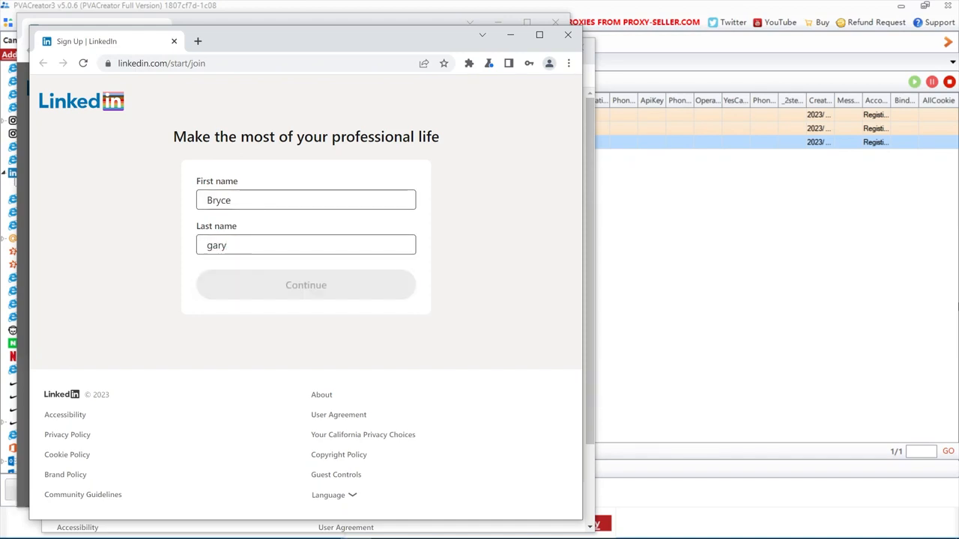
{"action": "left_click", "coordinate": [306, 285]}
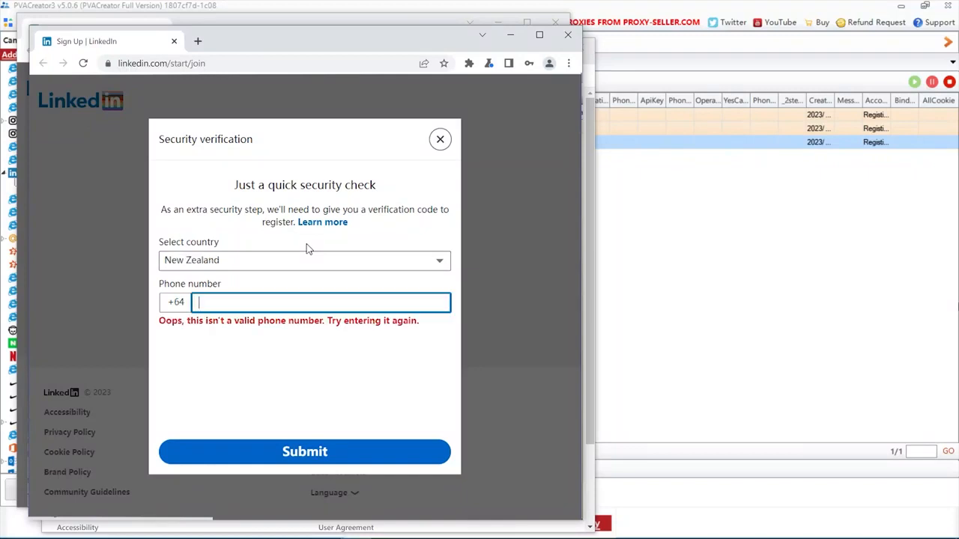
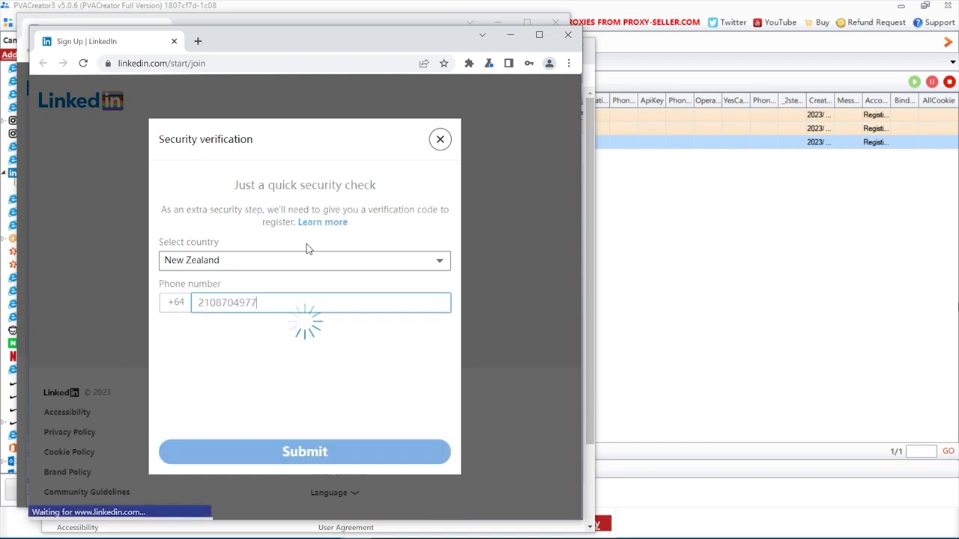
- Enter the phone number, request a verification code, and dismiss the code prompt
{"action": "left_click", "coordinate": [304, 451]}
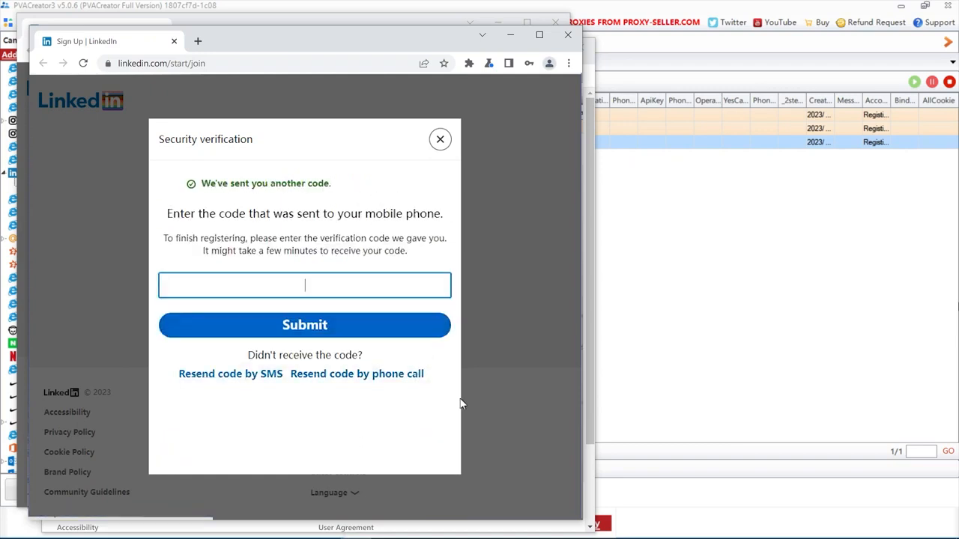
{"action": "left_click", "coordinate": [306, 324]}
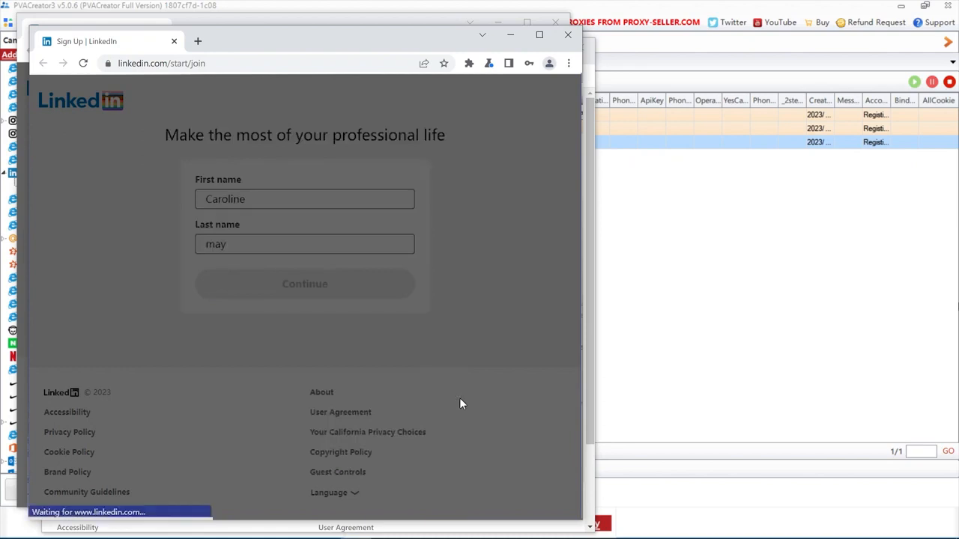
{"action": "left_click", "coordinate": [304, 283]}
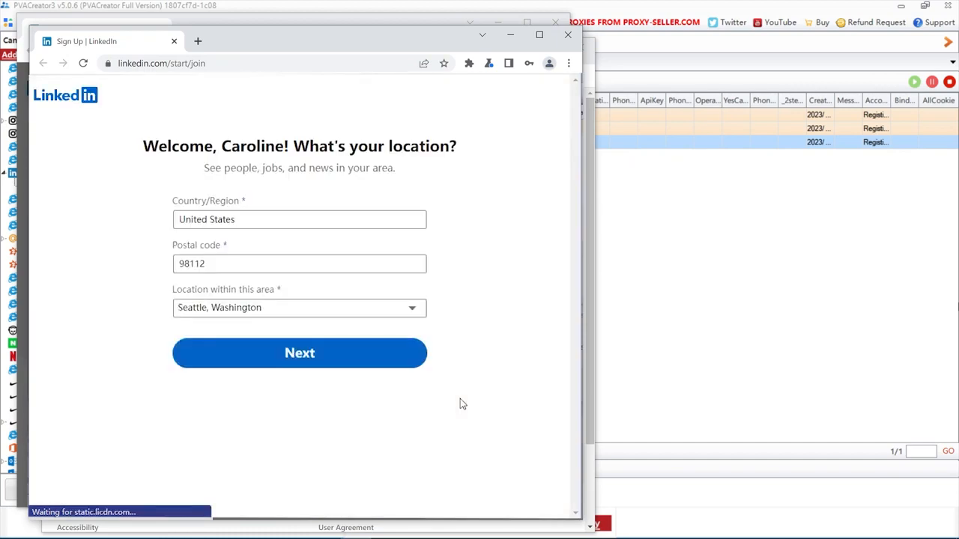
{"action": "left_click", "coordinate": [300, 353]}
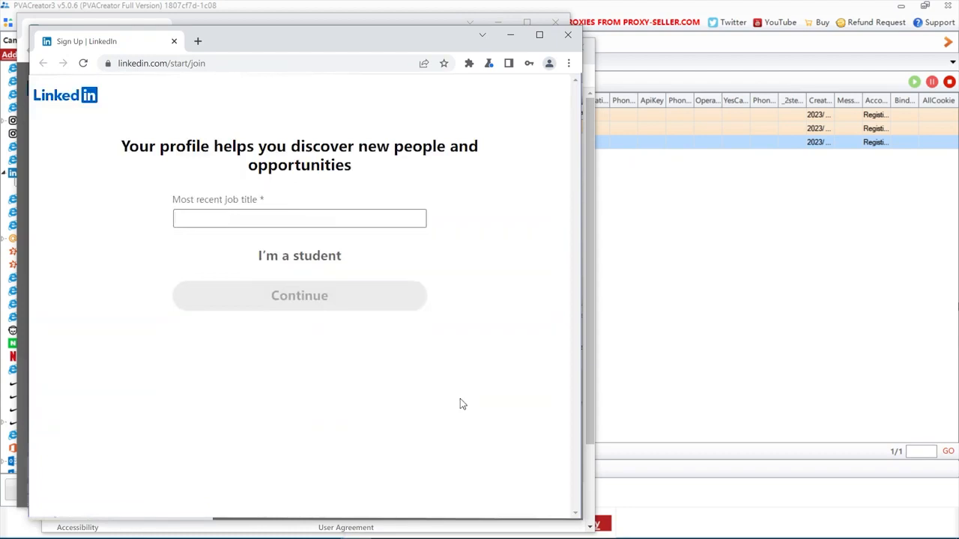
- Set the most recent job to Medical Assistant at company UST and continue
{"action": "type", "text": "S"}
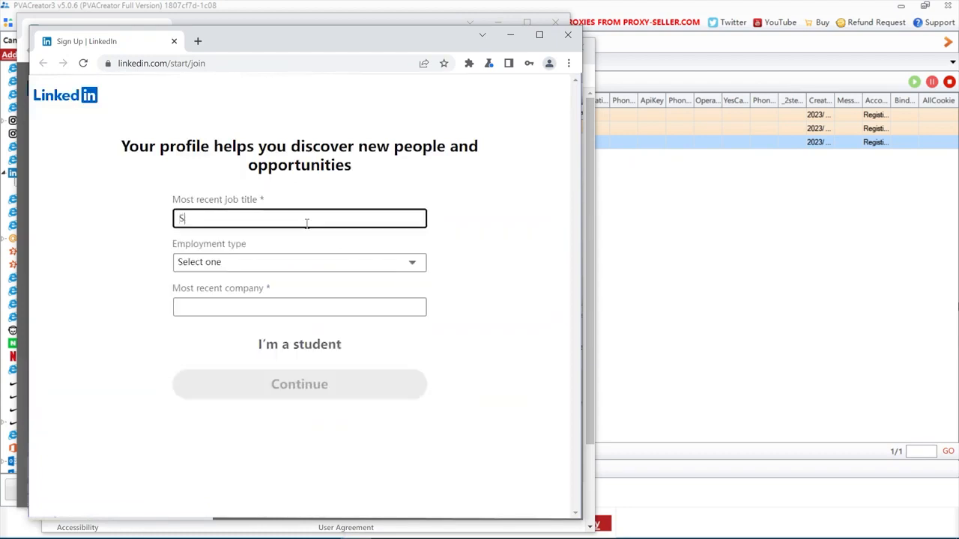
{"action": "type", "text": "te"}
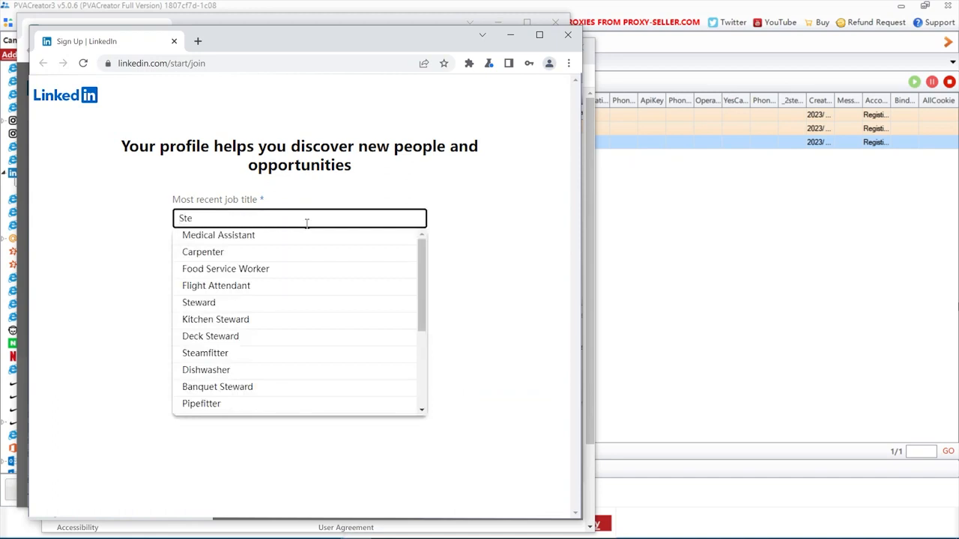
{"action": "left_click", "coordinate": [219, 235]}
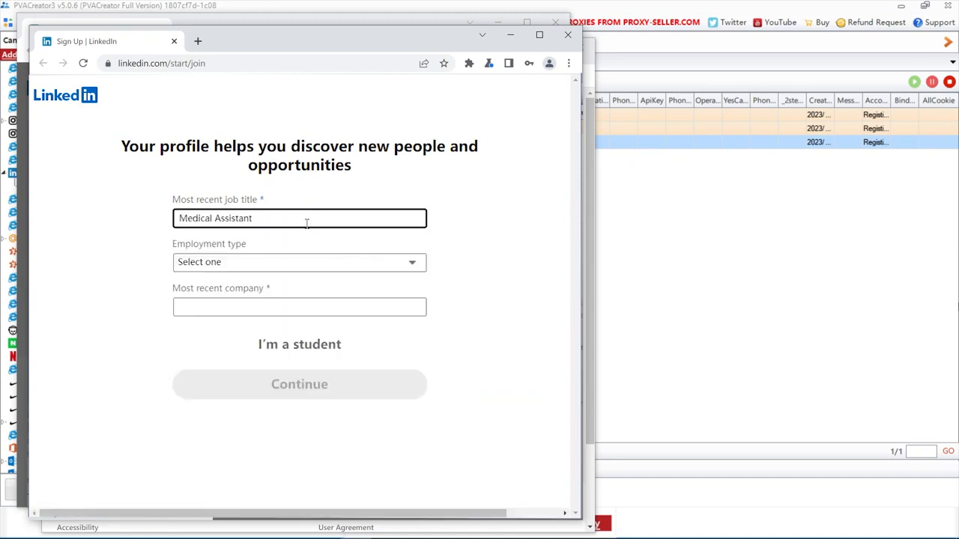
{"action": "left_click", "coordinate": [300, 307]}
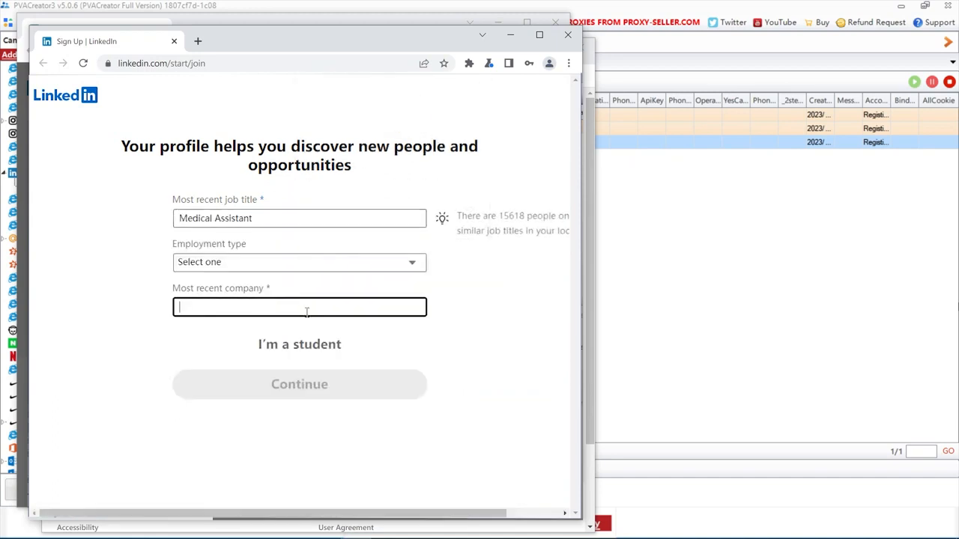
{"action": "type", "text": "UST"}
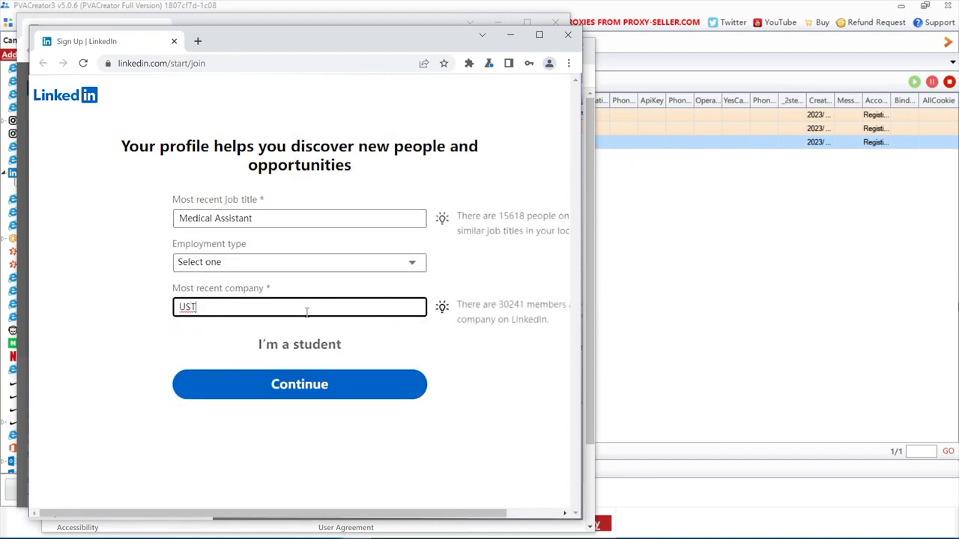
{"action": "left_click", "coordinate": [299, 383]}
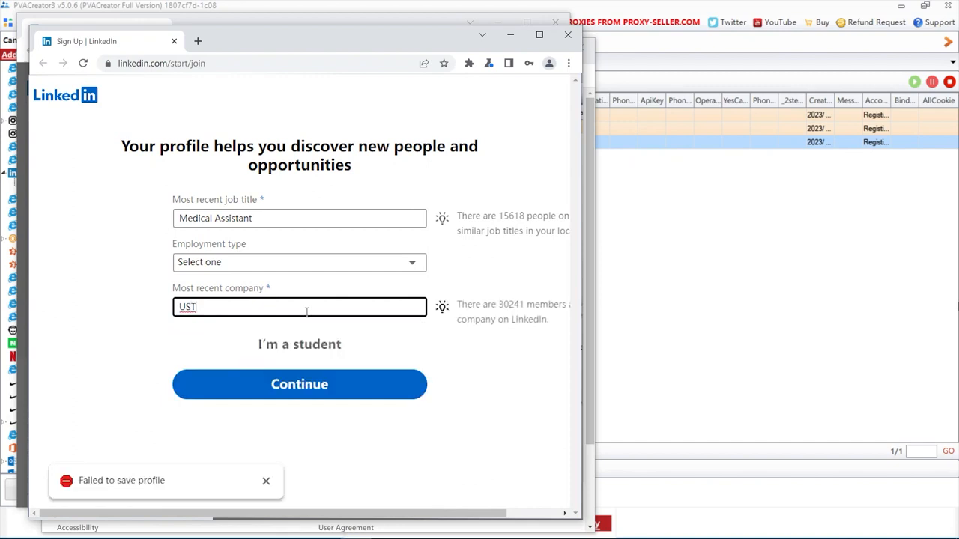
{"action": "left_click", "coordinate": [299, 384]}
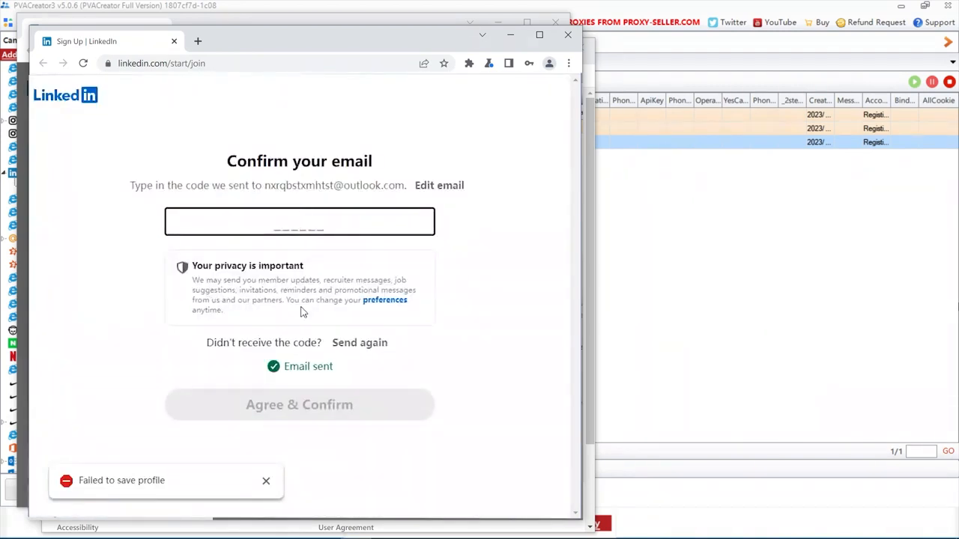
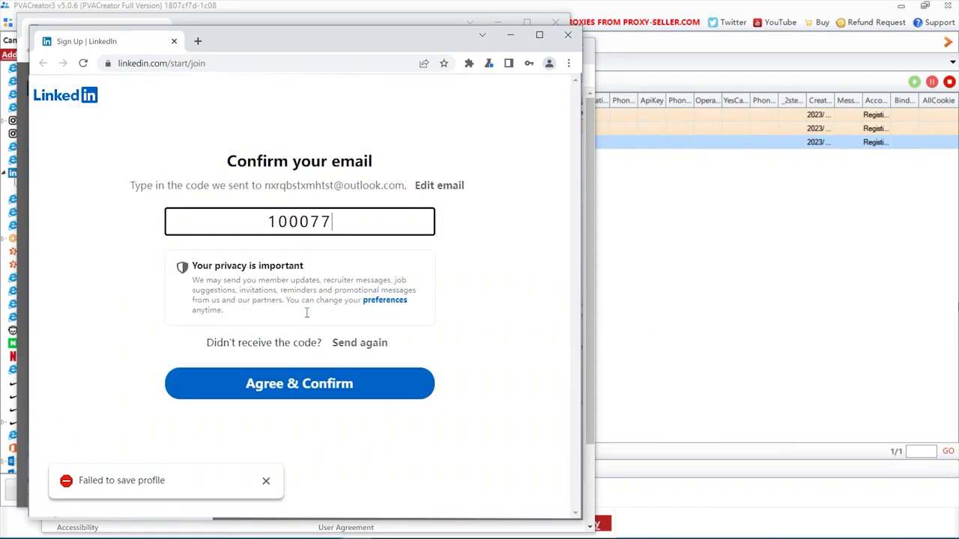
{"action": "left_click", "coordinate": [299, 384]}
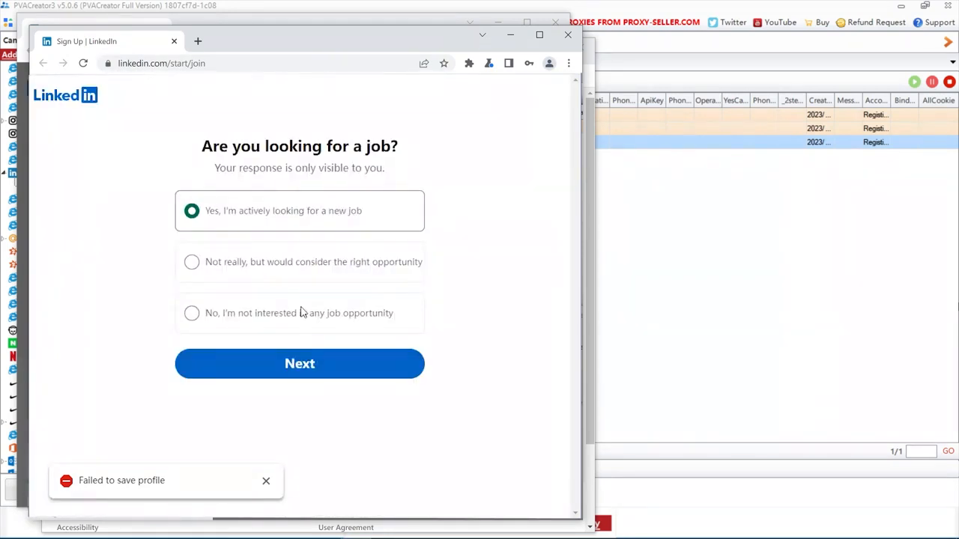
{"action": "left_click", "coordinate": [300, 364]}
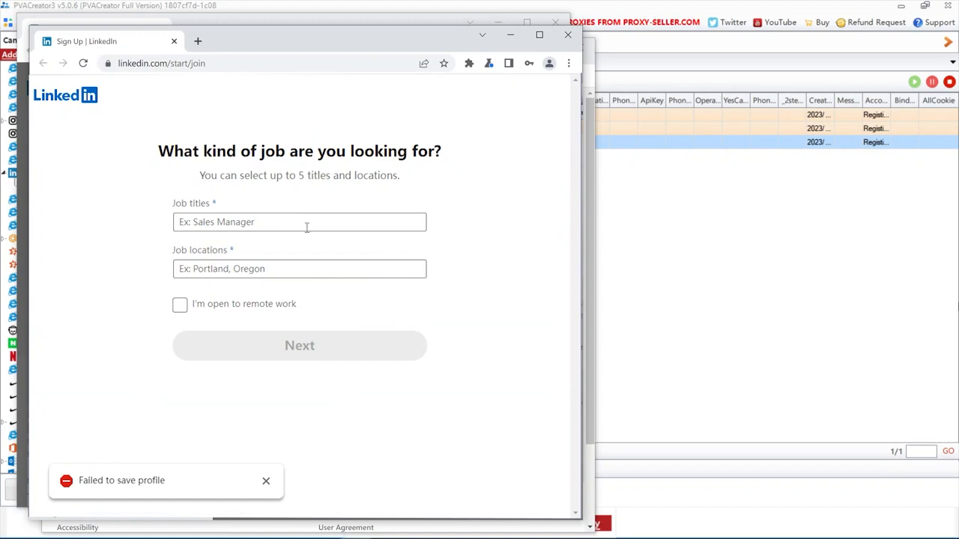
- Choose Medical Assistant as the desired job title and United States as the location
{"action": "type", "text": "Ste"}
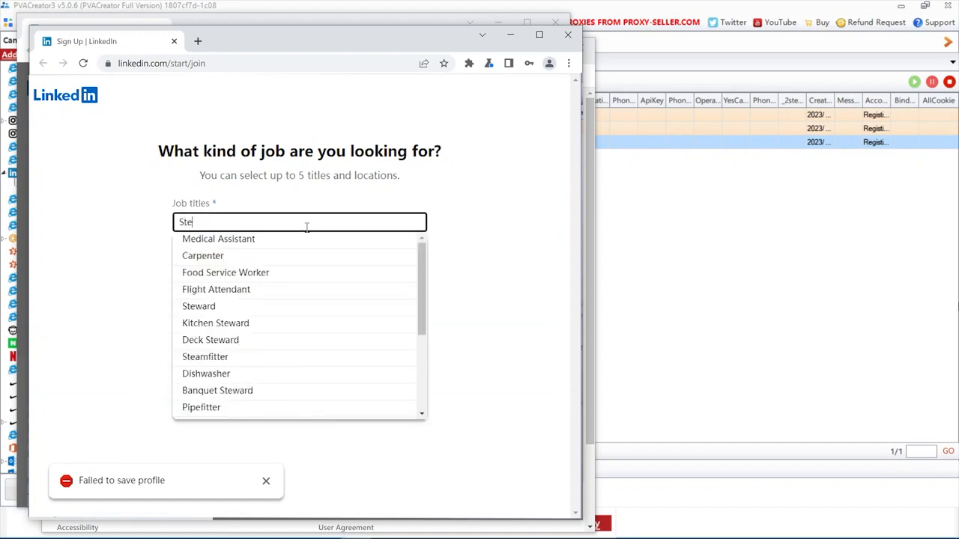
{"action": "left_click", "coordinate": [219, 238]}
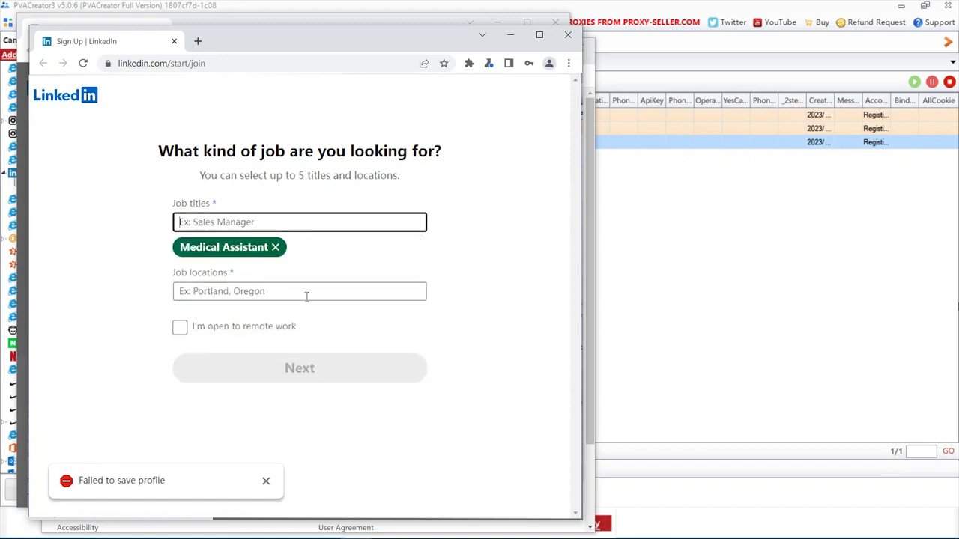
{"action": "type", "text": "US"}
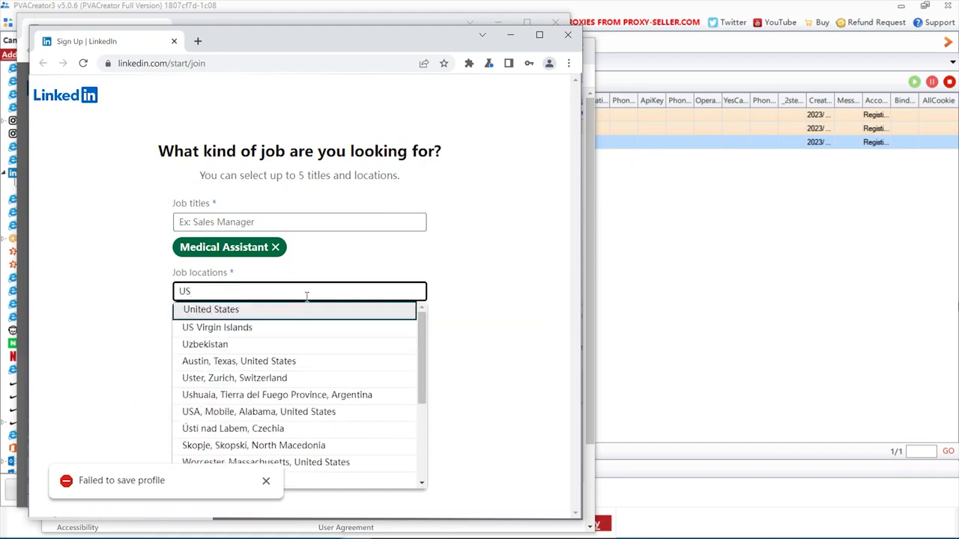
{"action": "left_click", "coordinate": [210, 309]}
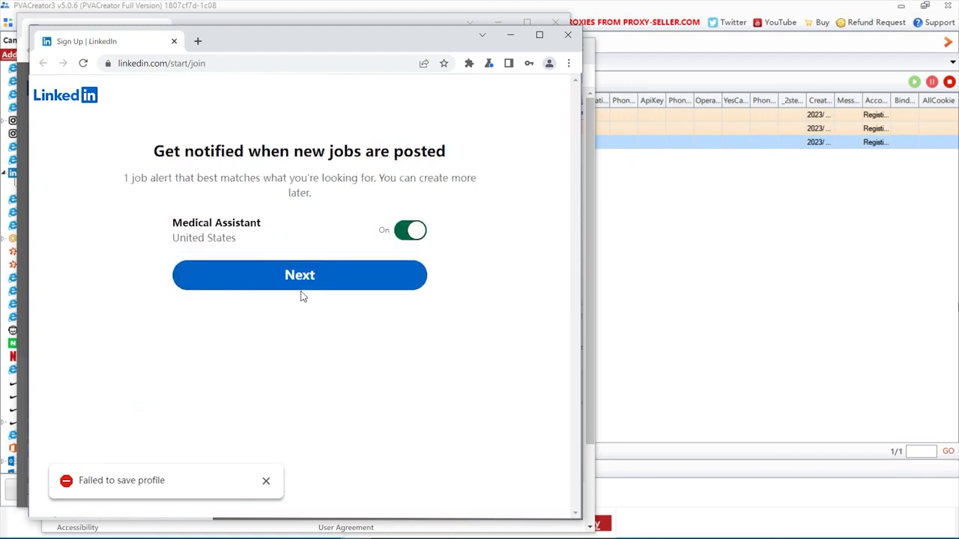
- Keep the Medical Assistant job alert and recruiter sharing on and continue
{"action": "left_click", "coordinate": [300, 276]}
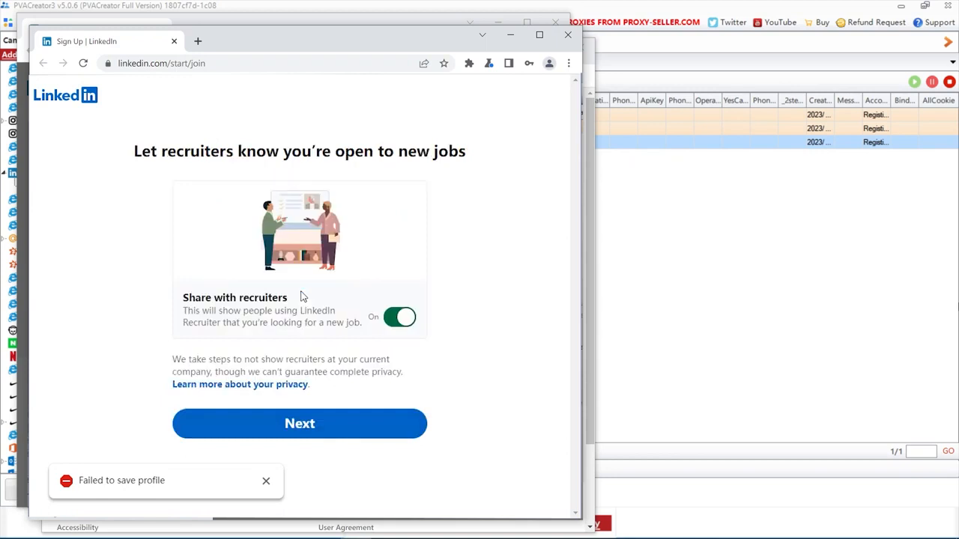
{"action": "left_click", "coordinate": [299, 423]}
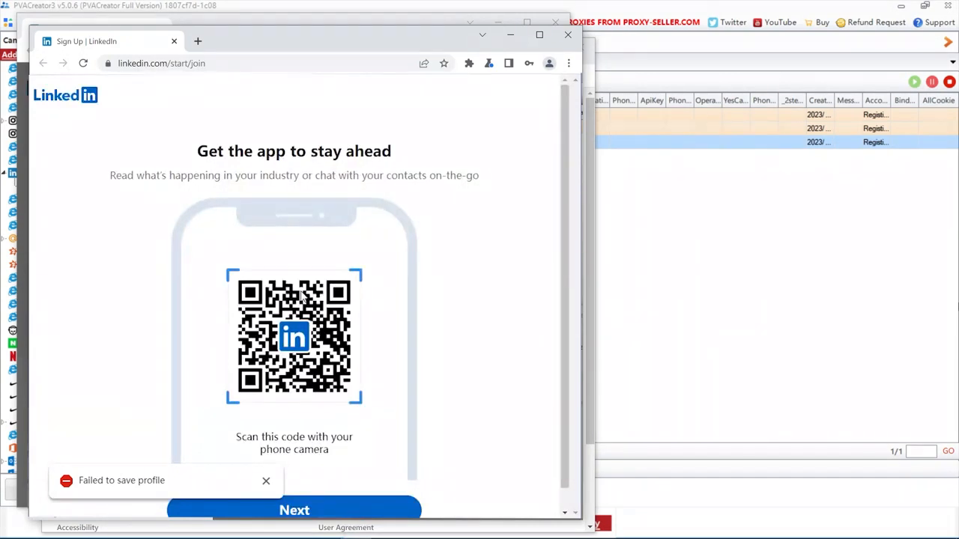
- Skip the app prompt, suggested connections and follows, then reach Caroline's home feed messaging
{"action": "left_click", "coordinate": [294, 509]}
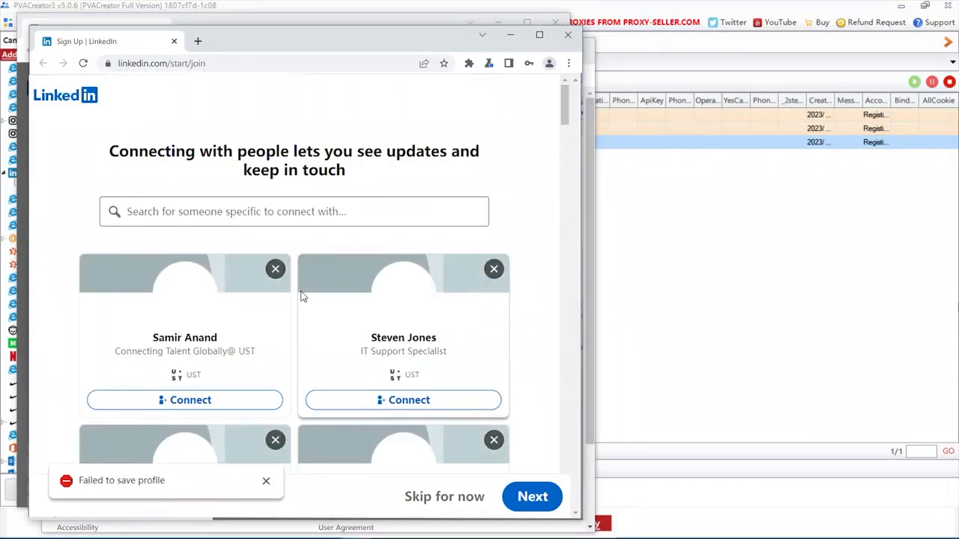
{"action": "left_click", "coordinate": [532, 497]}
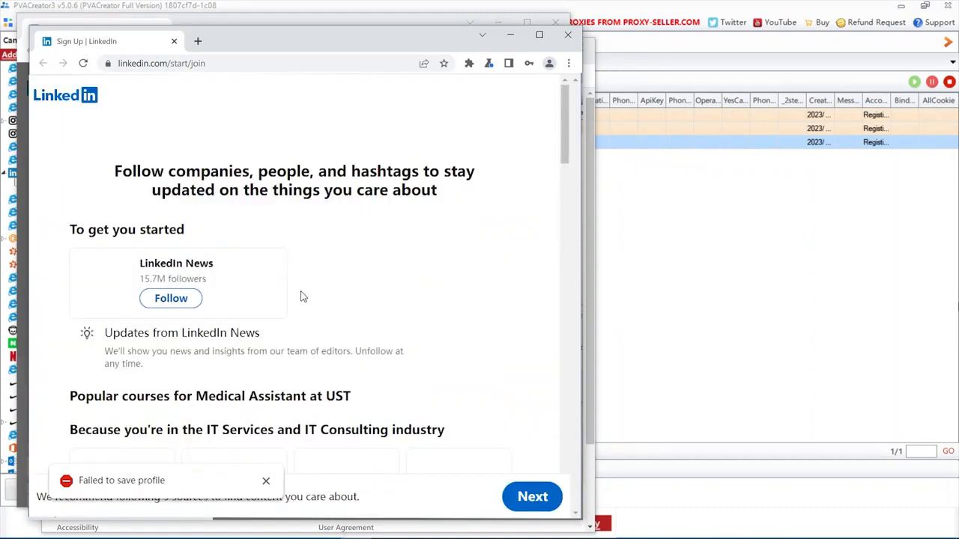
{"action": "left_click", "coordinate": [532, 498]}
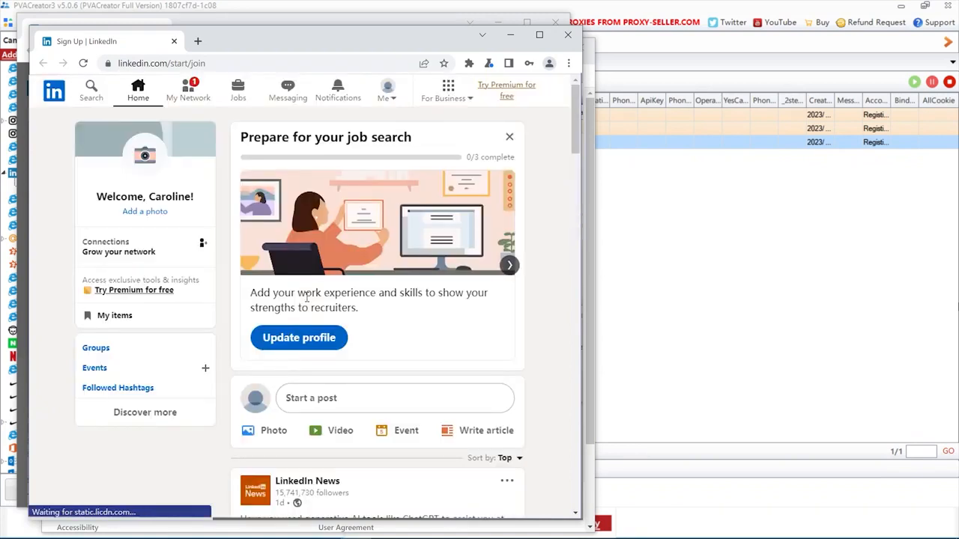
{"action": "left_click", "coordinate": [288, 90]}
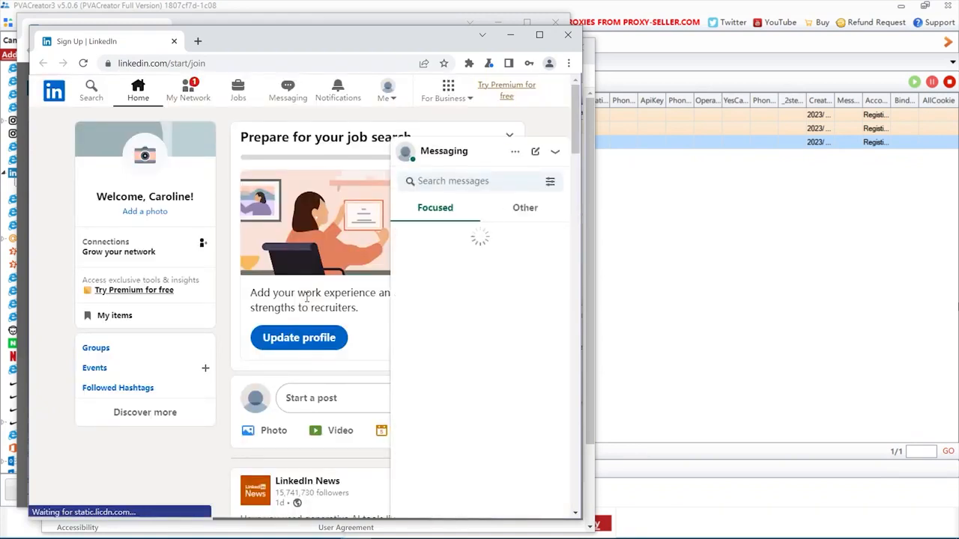